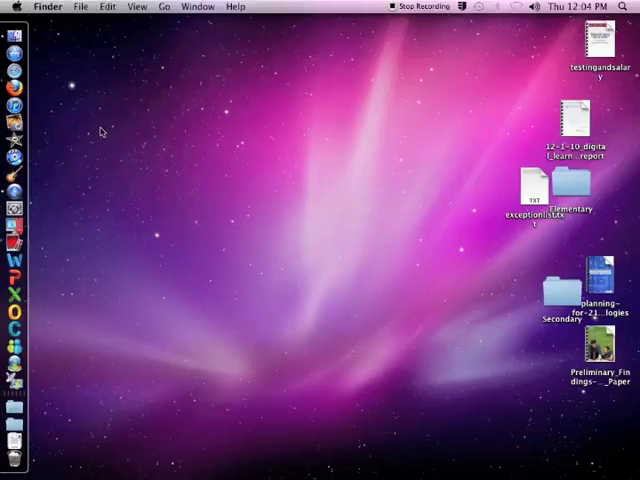
pyautogui.moveTo(178, 60)
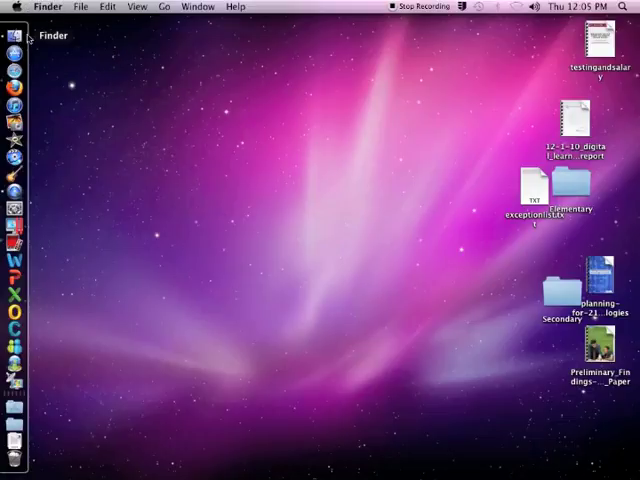
# Go to the Applications folder from a new Finder window and scroll down its app list.
pyautogui.click(16, 36)
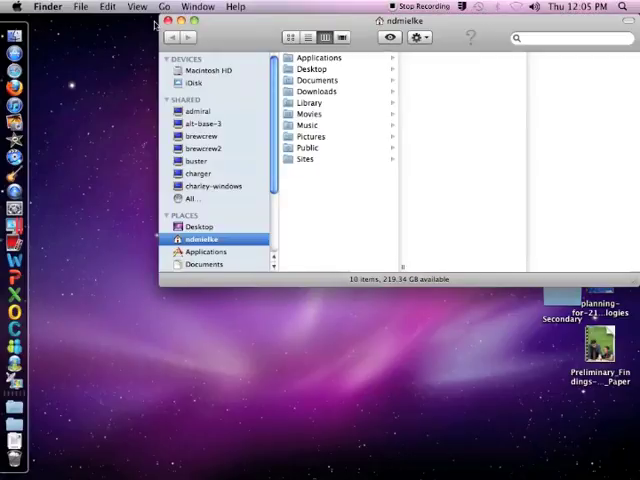
pyautogui.click(164, 8)
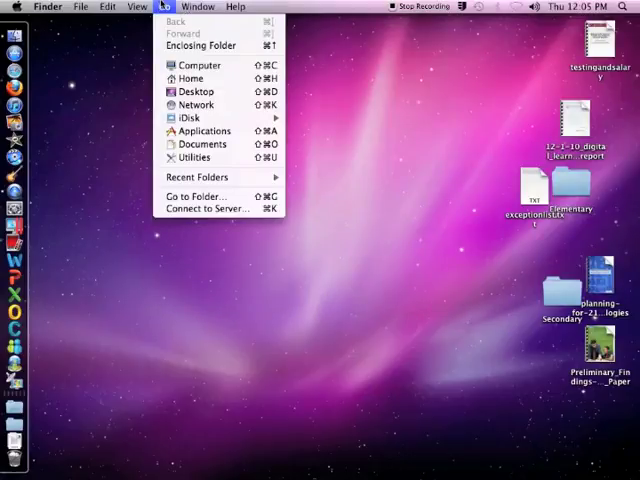
pyautogui.moveTo(204, 132)
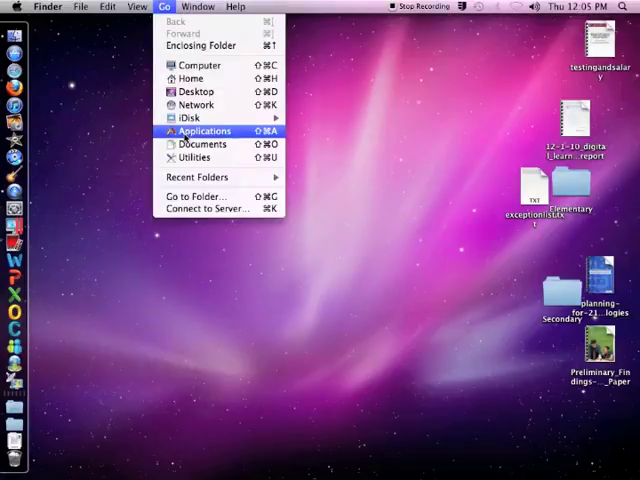
pyautogui.click(204, 130)
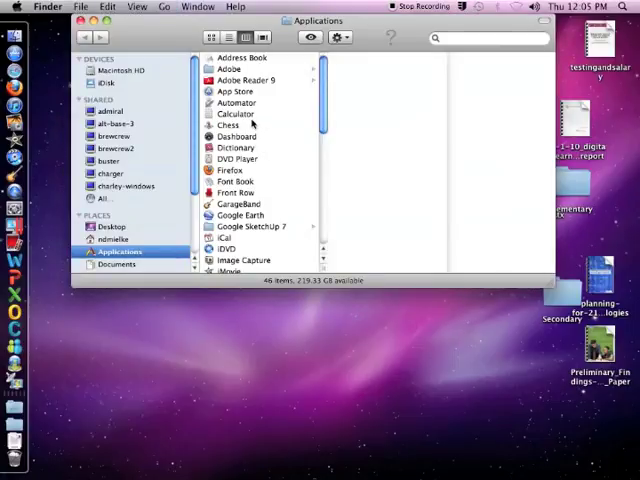
pyautogui.scroll(-3)
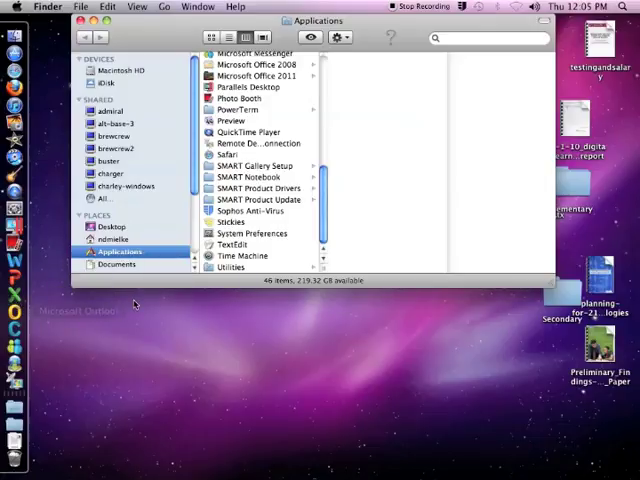
# Show the SMART Notebook folder contents (Additional Tools, Notebook, uninstaller).
pyautogui.click(250, 176)
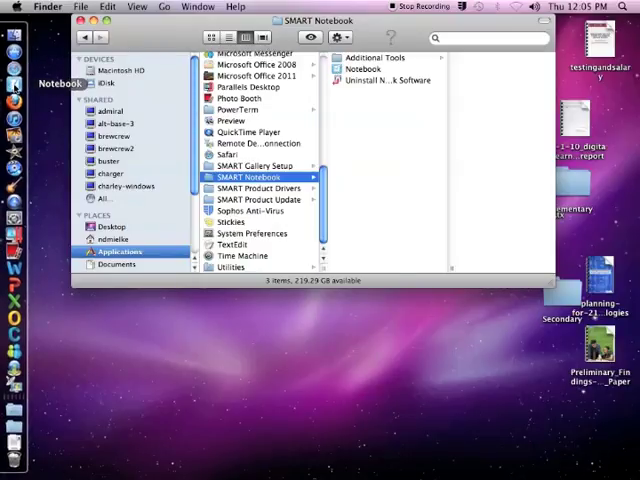
pyautogui.moveTo(14, 350)
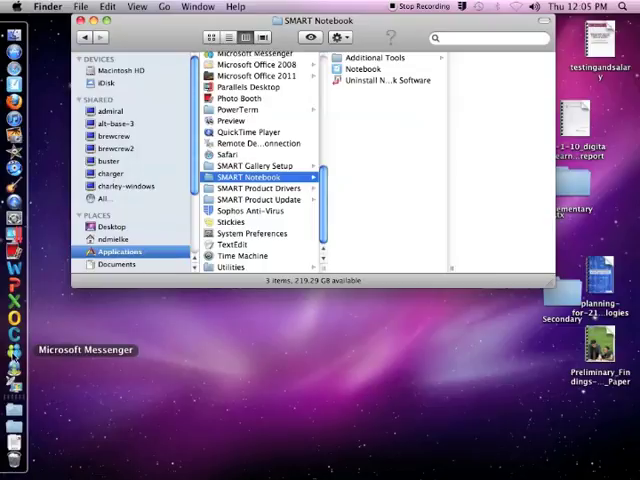
pyautogui.rightClick(14, 350)
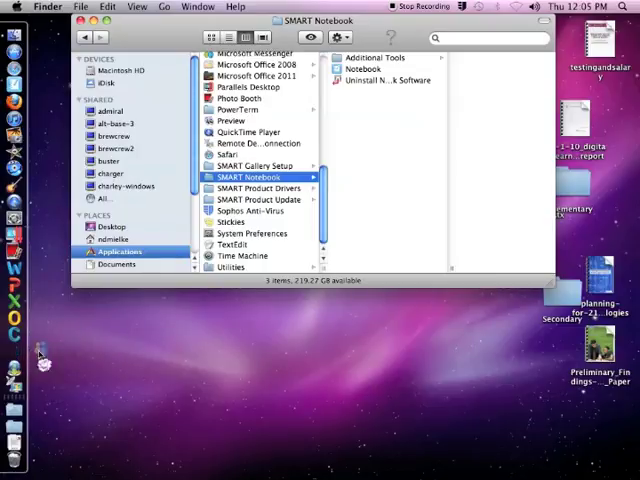
pyautogui.moveTo(12, 372)
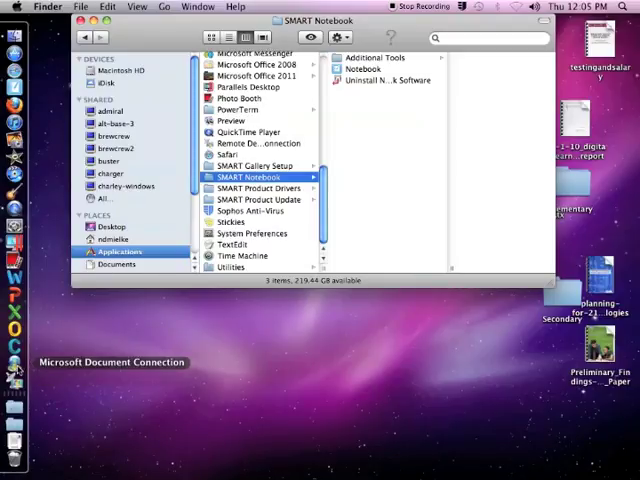
pyautogui.moveTo(96, 324)
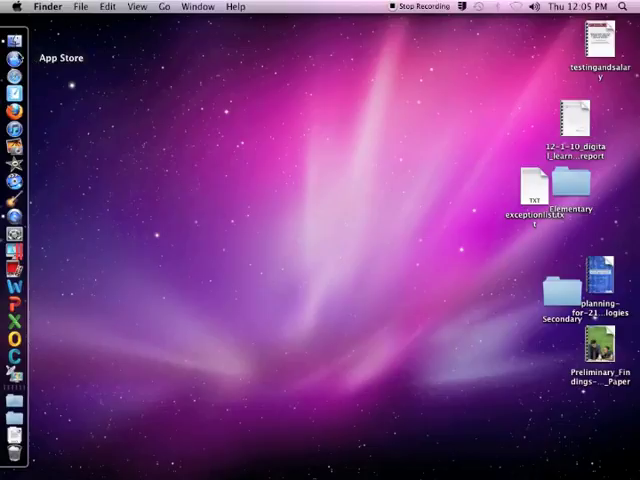
# Reach the Dock Preferences through the Apple menu's Dock submenu.
pyautogui.click(14, 8)
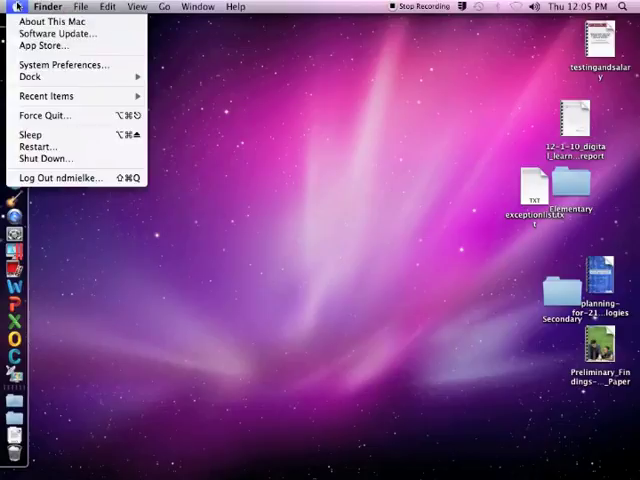
pyautogui.moveTo(30, 76)
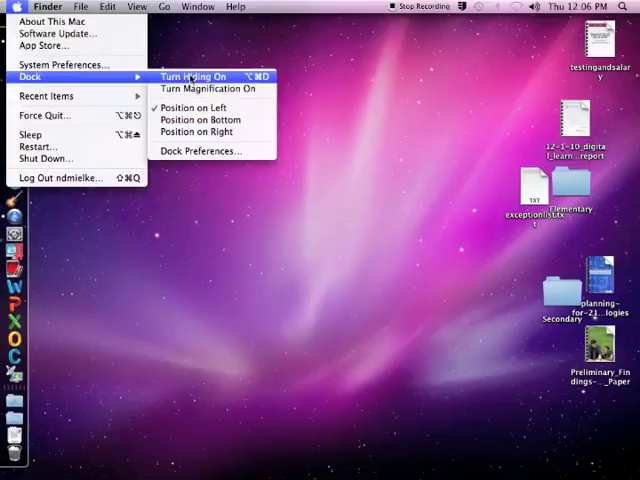
pyautogui.moveTo(192, 108)
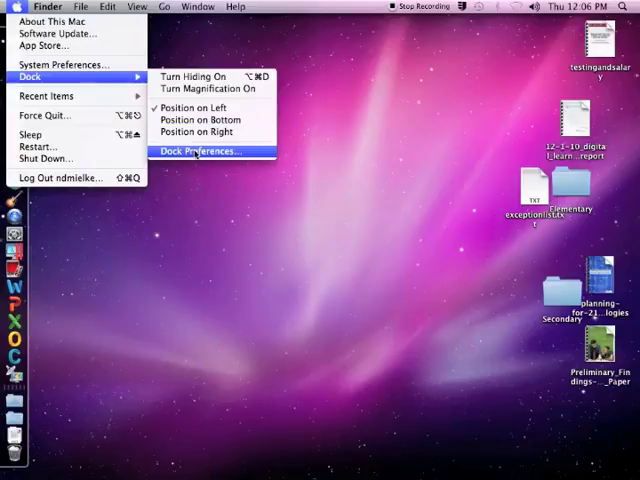
pyautogui.click(198, 152)
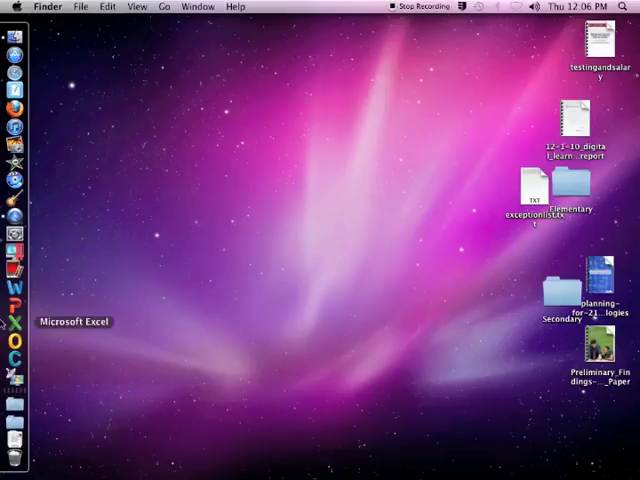
pyautogui.moveTo(16, 404)
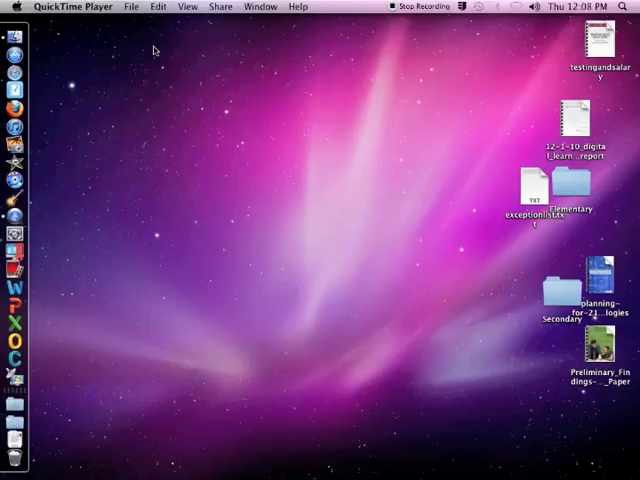
pyautogui.moveTo(112, 40)
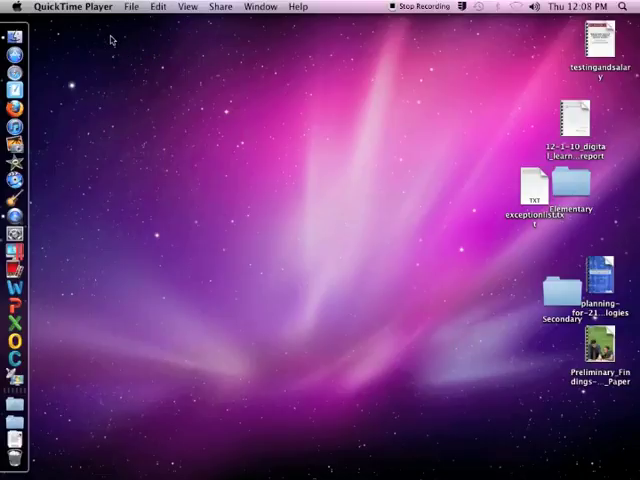
pyautogui.moveTo(260, 76)
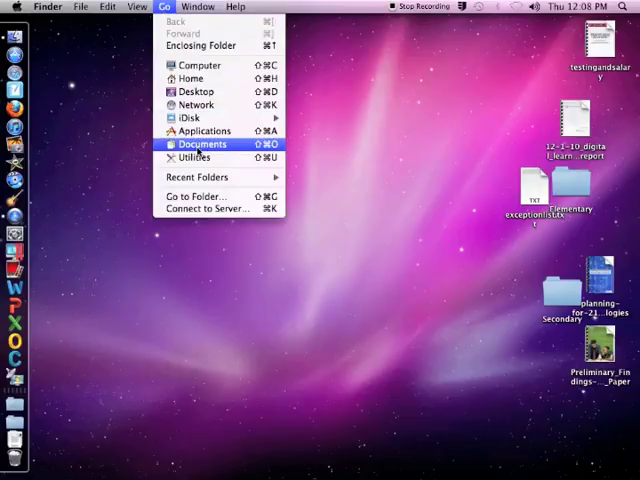
# Show the Documents folder's files via the Go menu, then close its window.
pyautogui.click(200, 144)
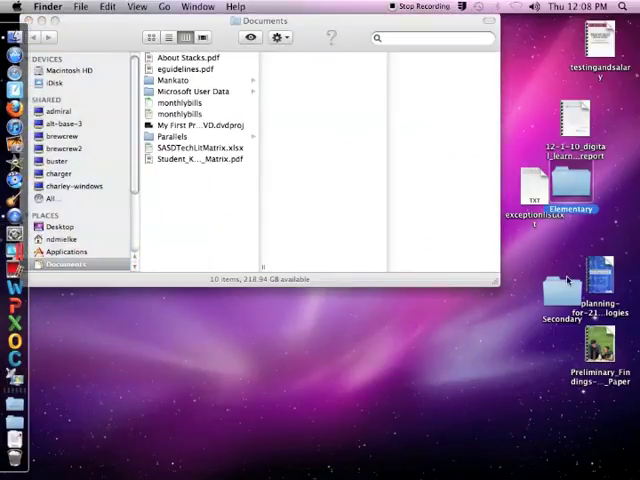
pyautogui.click(562, 290)
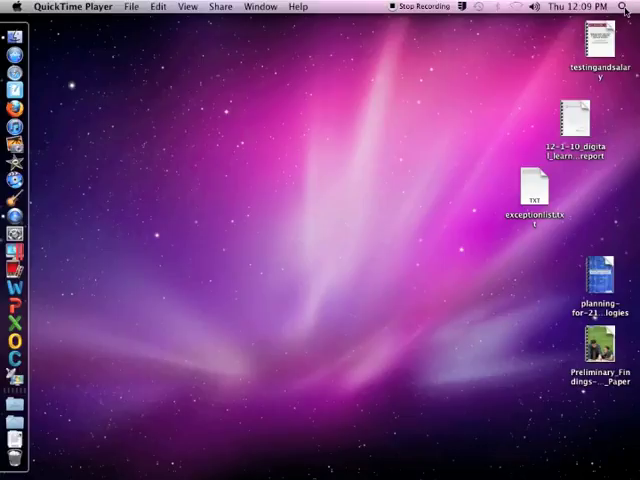
pyautogui.click(624, 8)
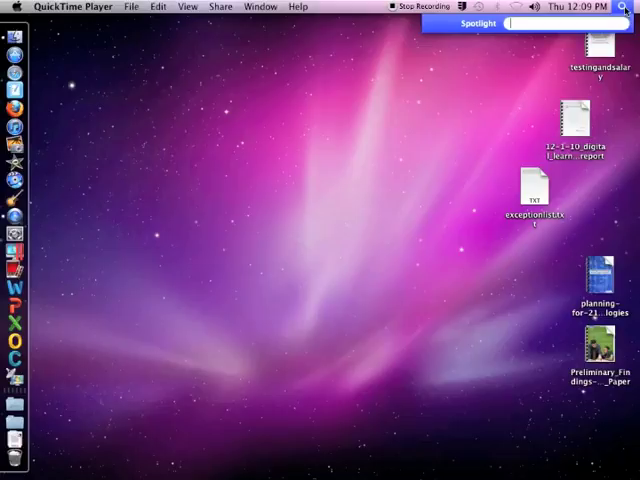
pyautogui.write('A')
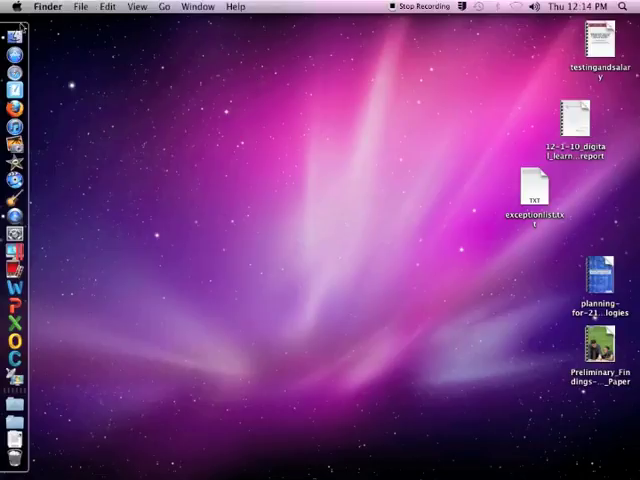
# Launch System Preferences from the Apple menu and show the iMac Displays pane.
pyautogui.click(12, 8)
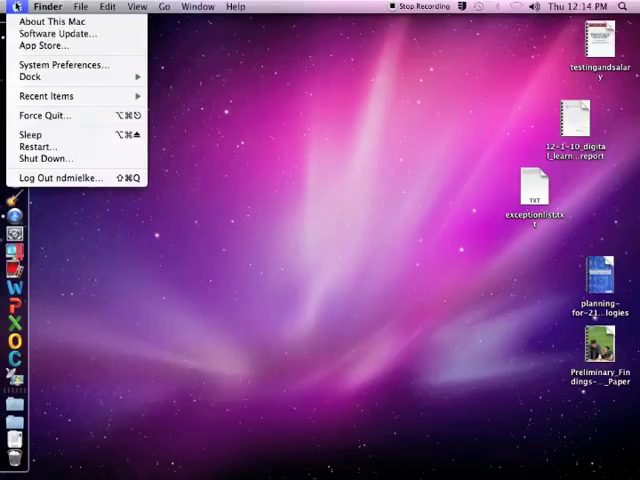
pyautogui.moveTo(64, 64)
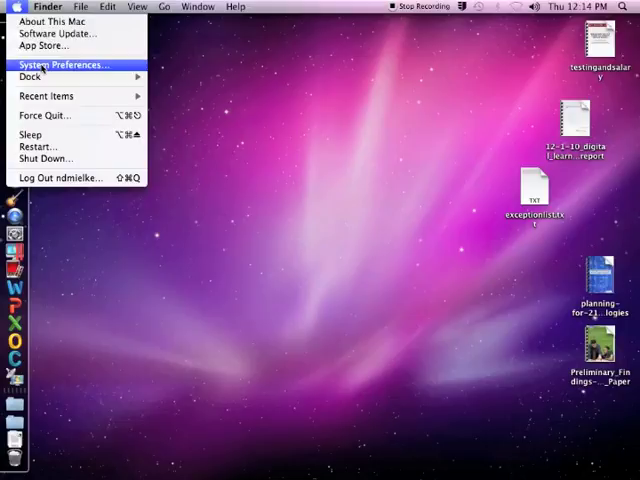
pyautogui.click(62, 64)
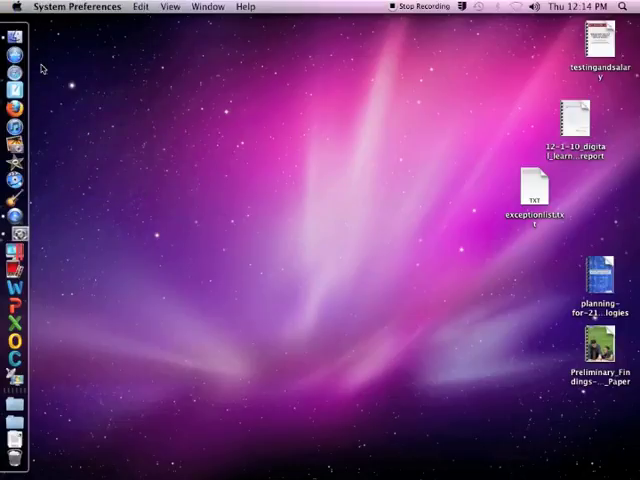
pyautogui.click(16, 40)
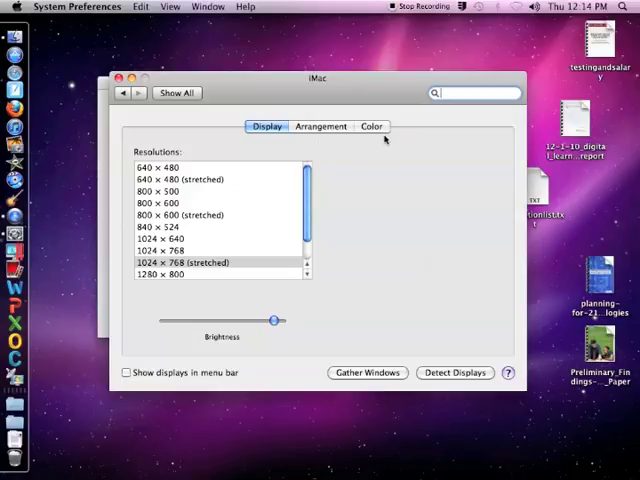
pyautogui.click(320, 126)
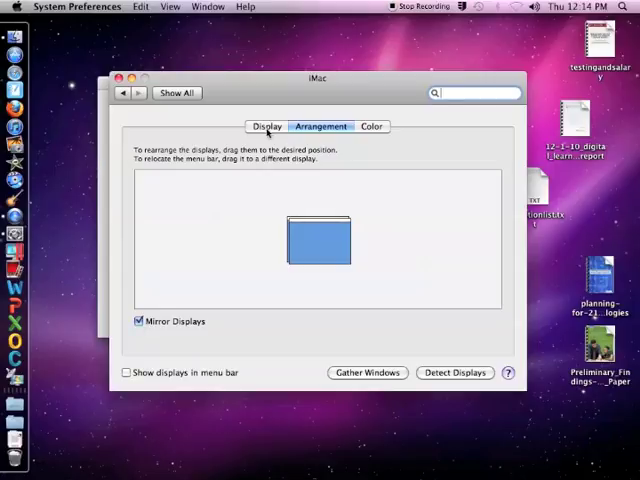
pyautogui.click(266, 126)
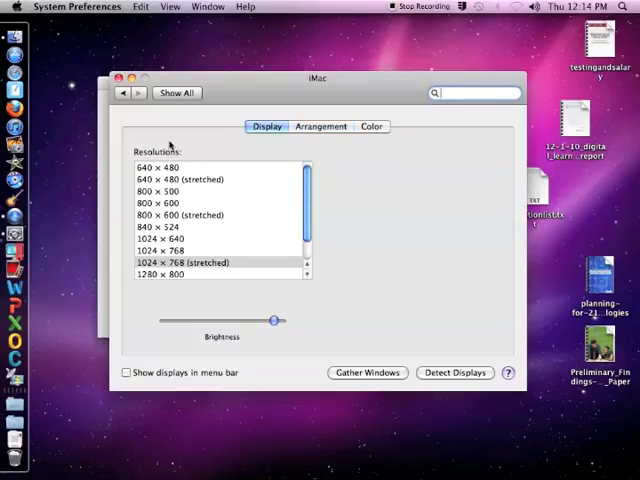